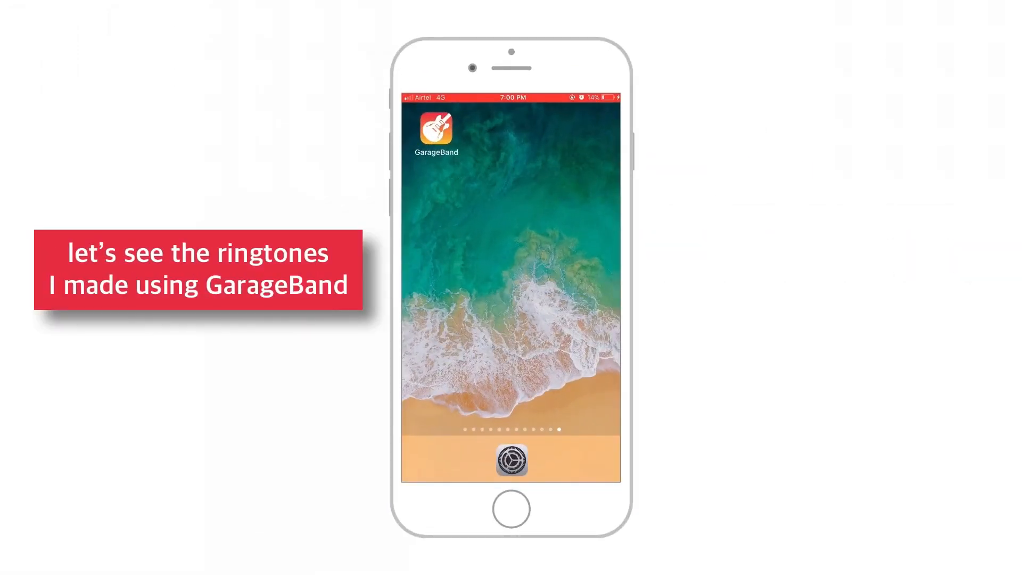
- Launch GarageBand and create a new song using the Audio Recorder instrument
left_click(511, 460)
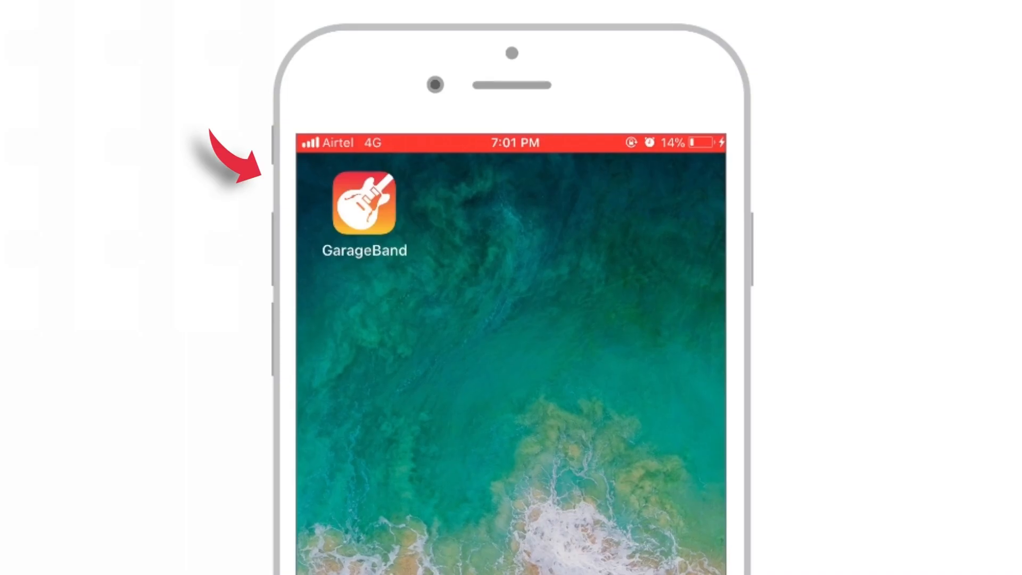
left_click(364, 203)
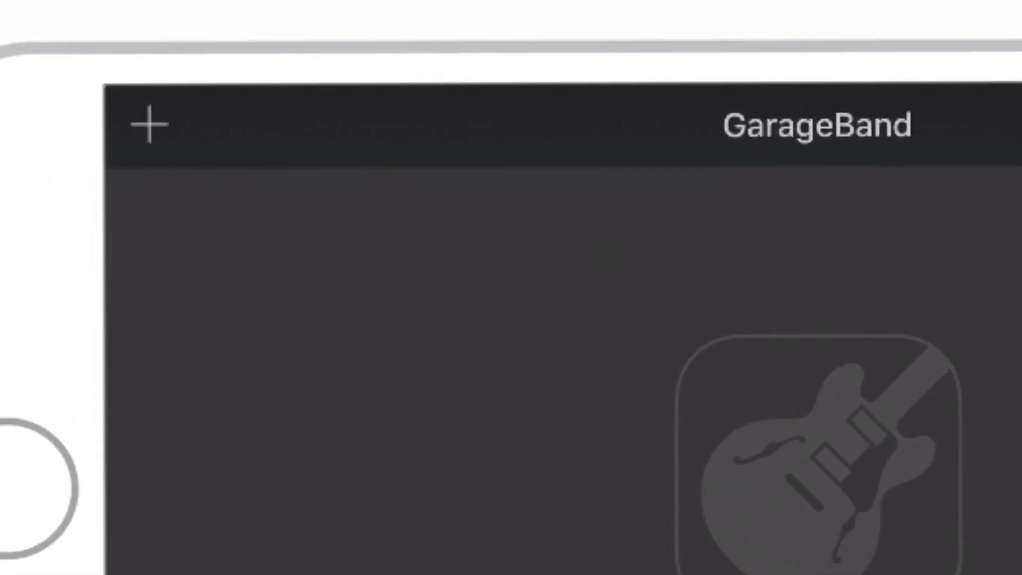
left_click(150, 125)
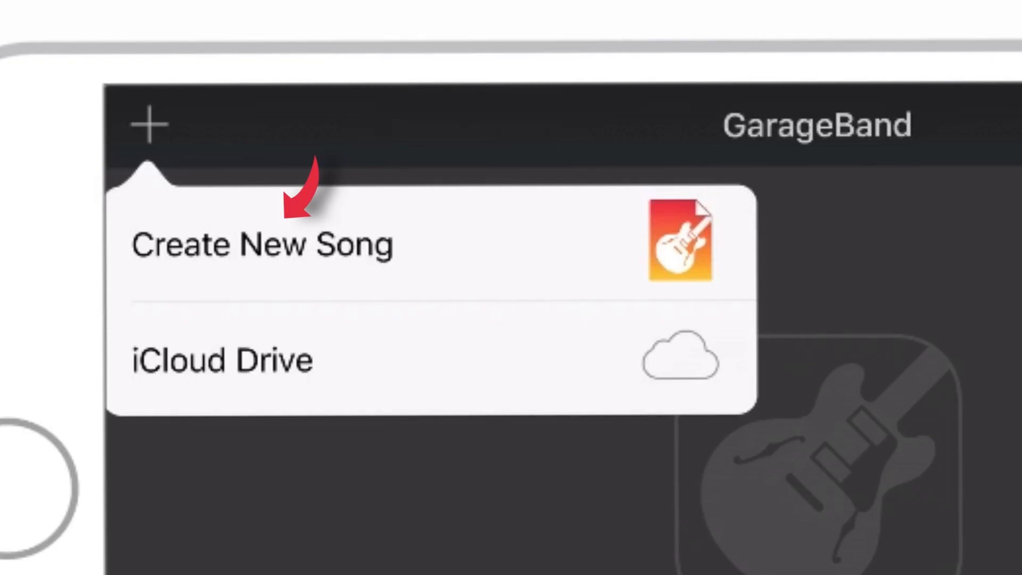
left_click(263, 245)
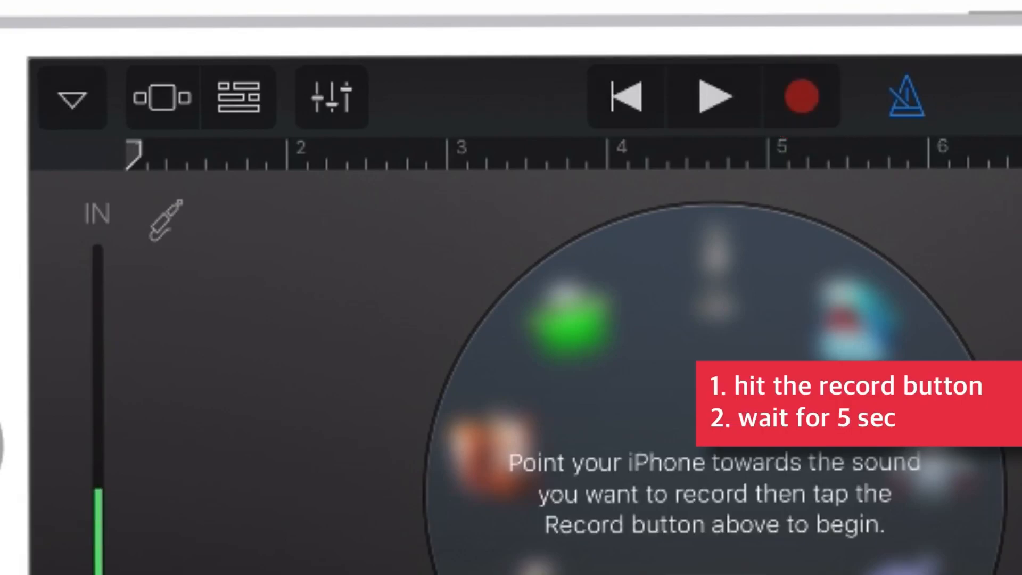
- Record a few seconds of sound with the Audio Recorder and stop the recording
left_click(802, 97)
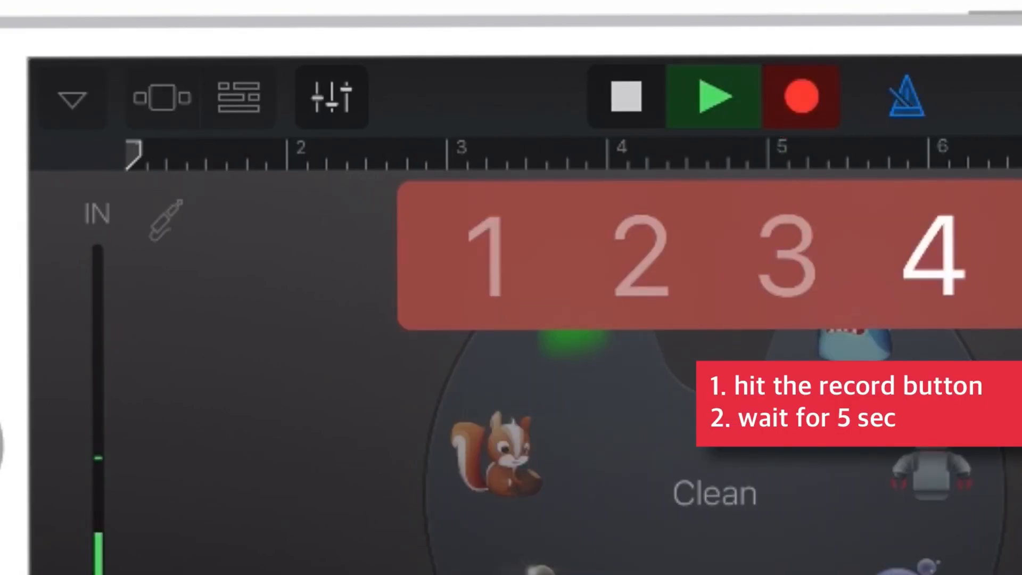
left_click(624, 96)
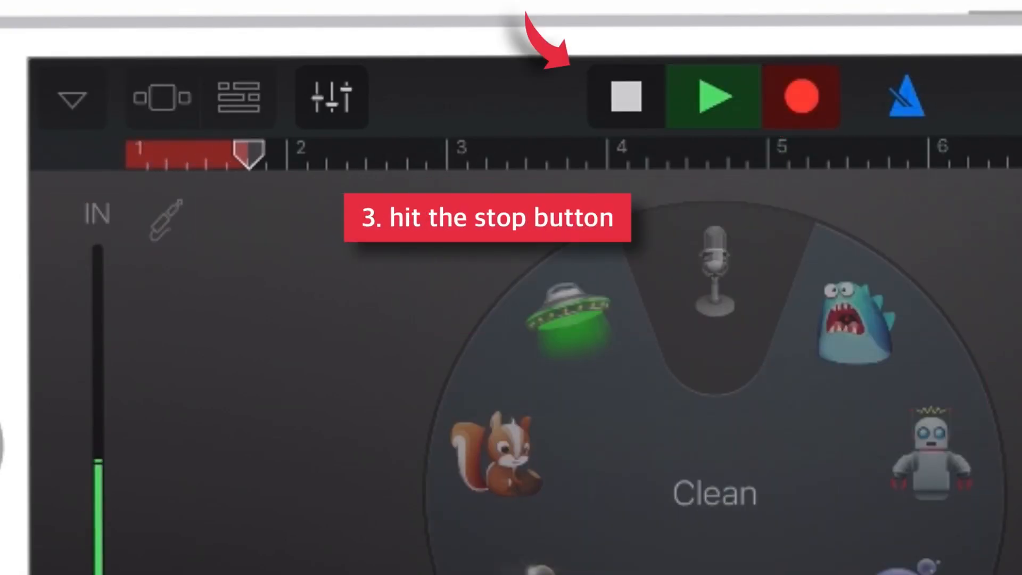
left_click(626, 98)
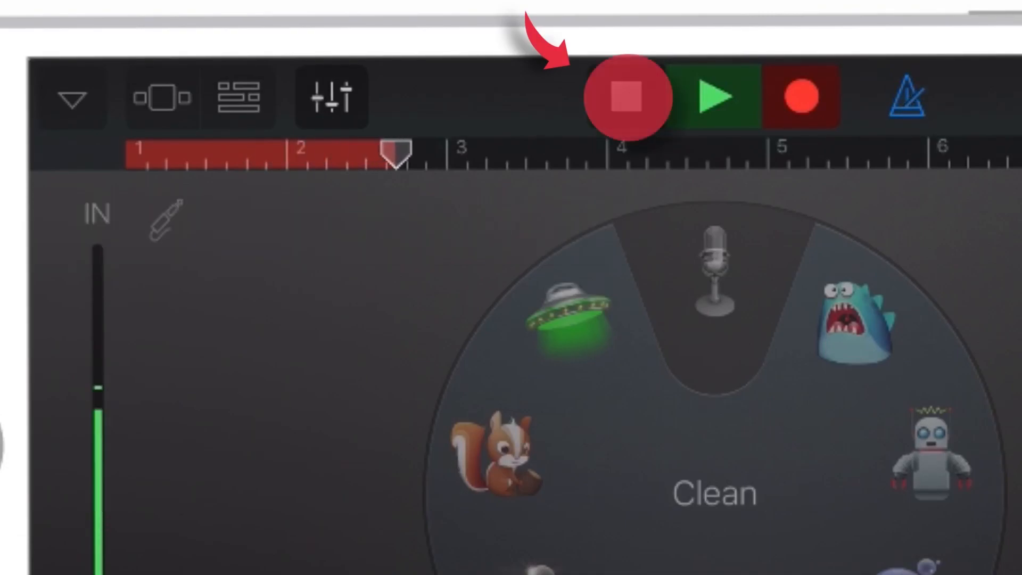
left_click(628, 98)
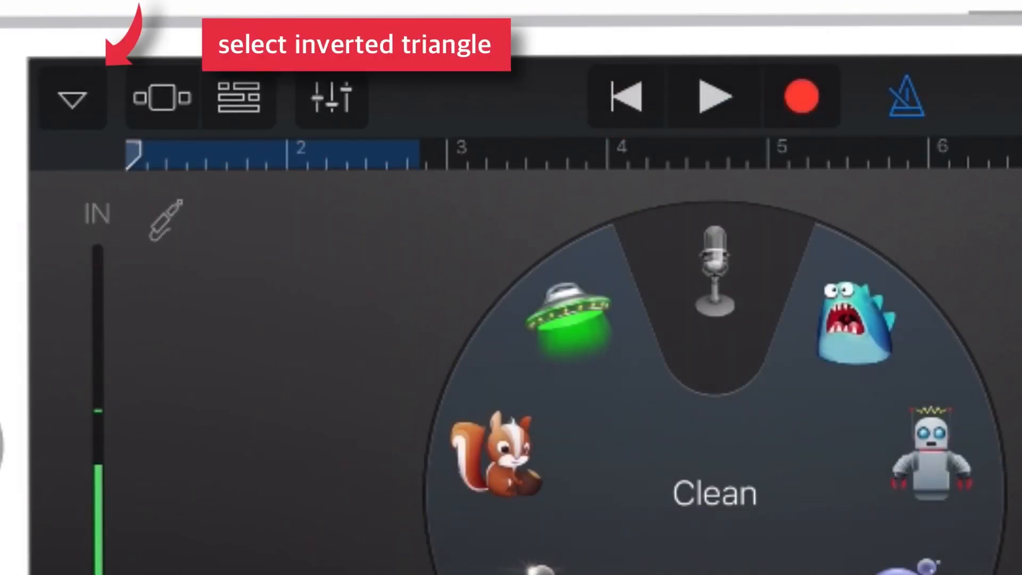
- Leave the recorder and return to the My Songs browser
left_click(71, 99)
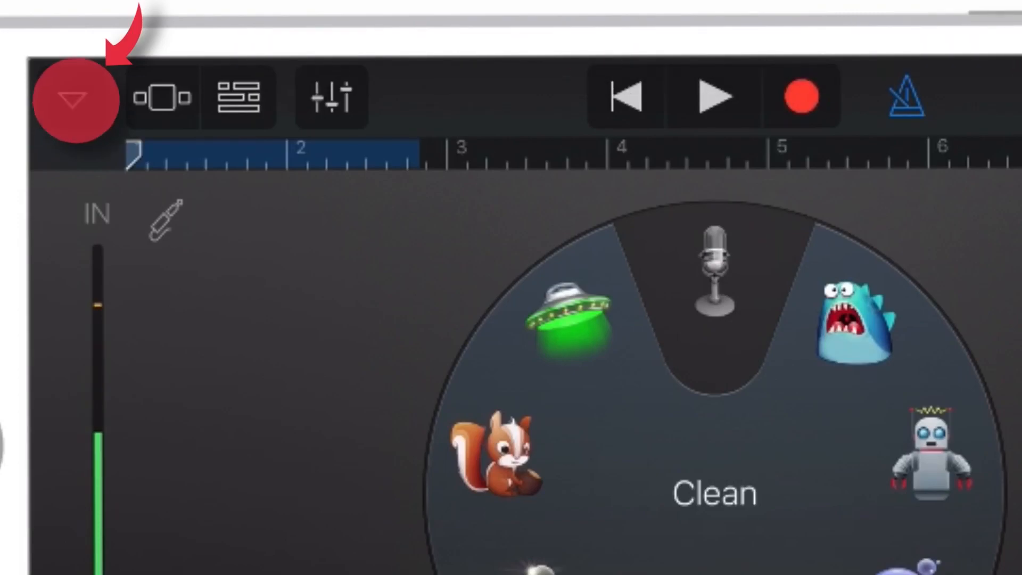
left_click(74, 98)
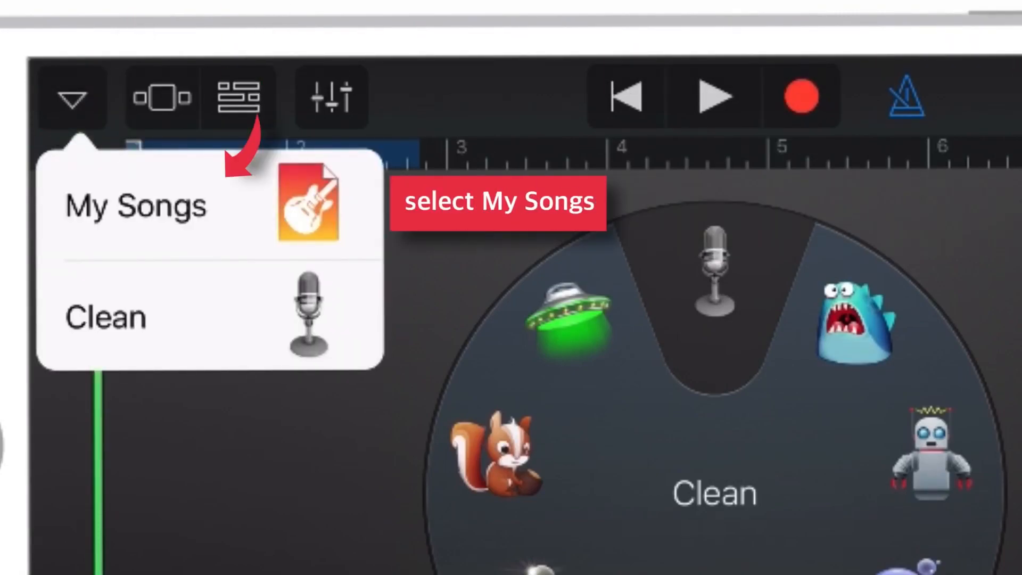
left_click(150, 205)
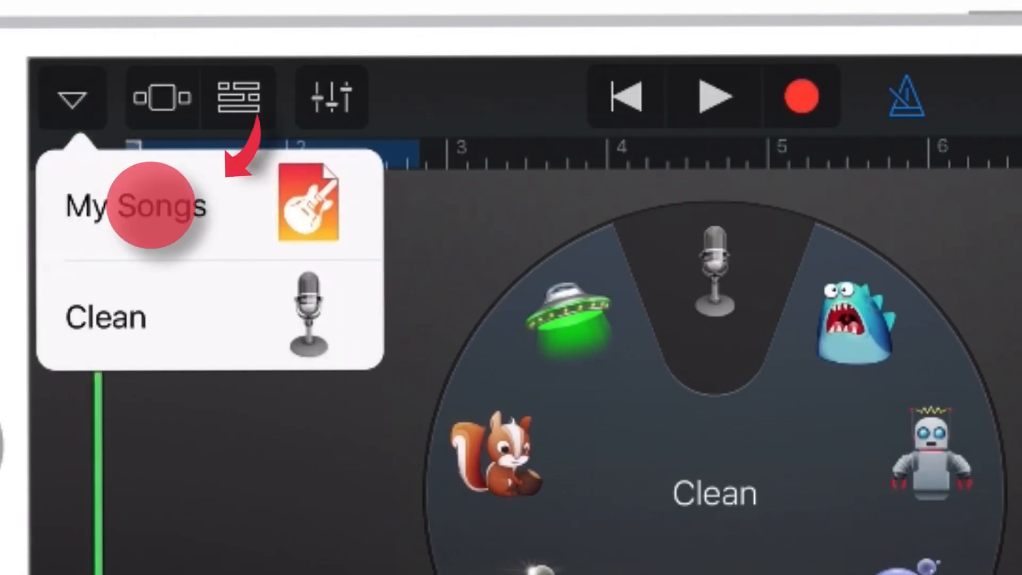
- Select the My Song project in the browser and bring up its share sheet
left_click(135, 205)
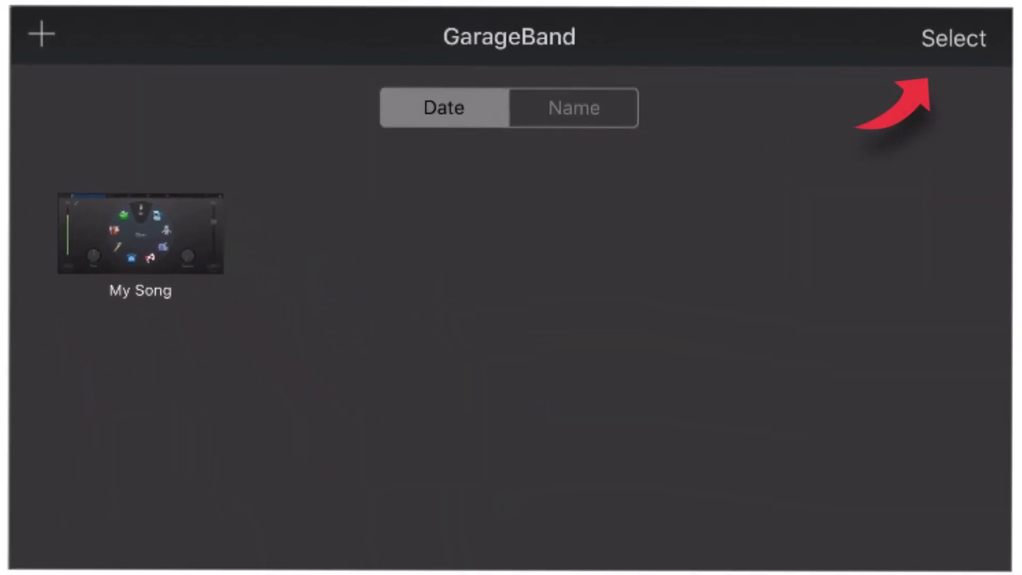
left_click(956, 38)
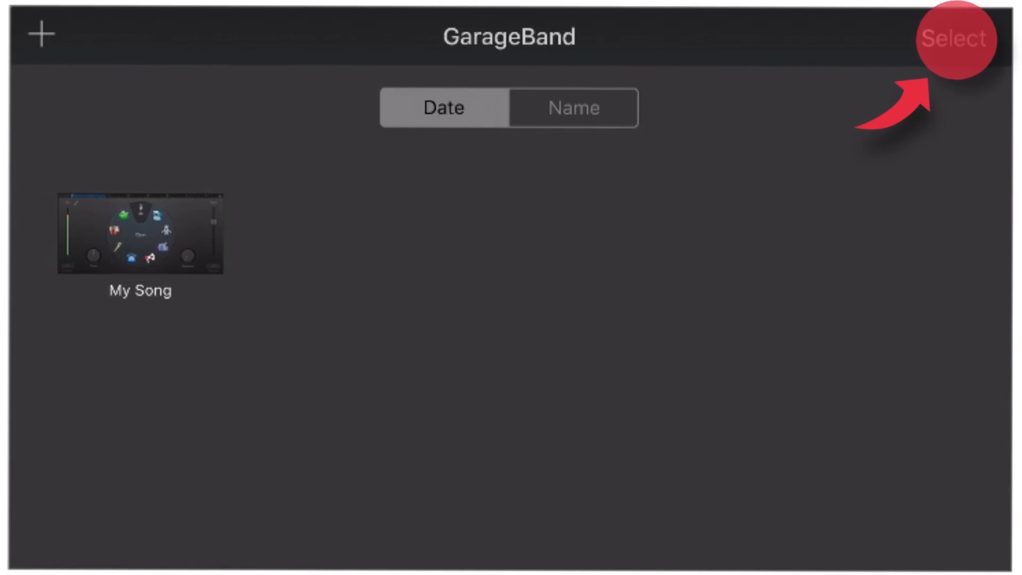
left_click(945, 38)
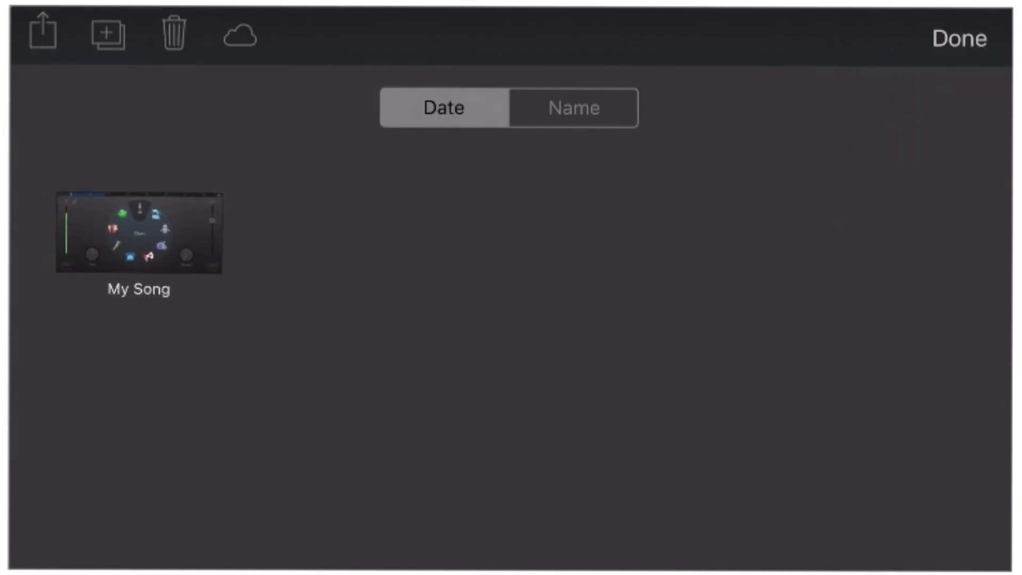
left_click(139, 231)
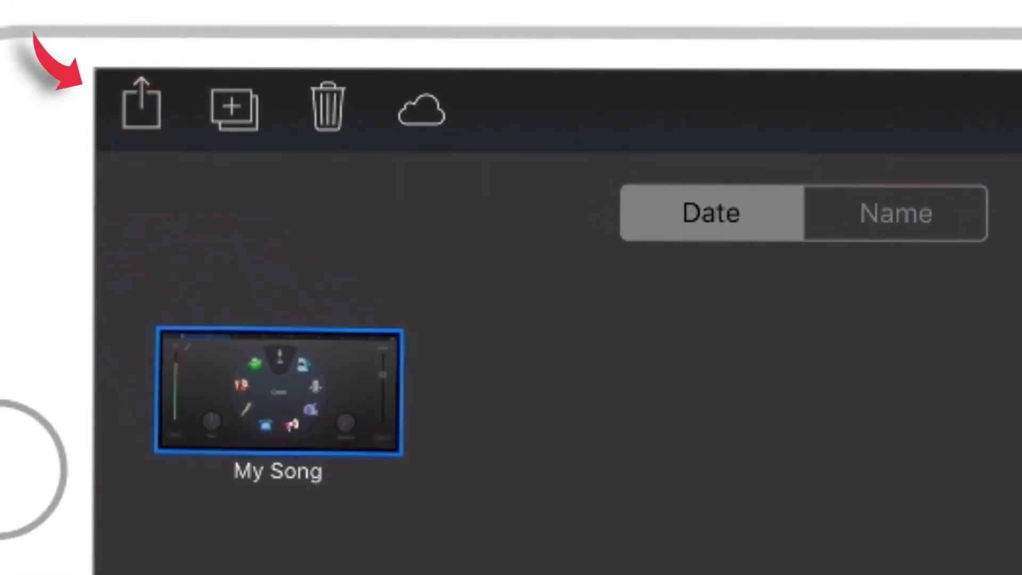
left_click(137, 109)
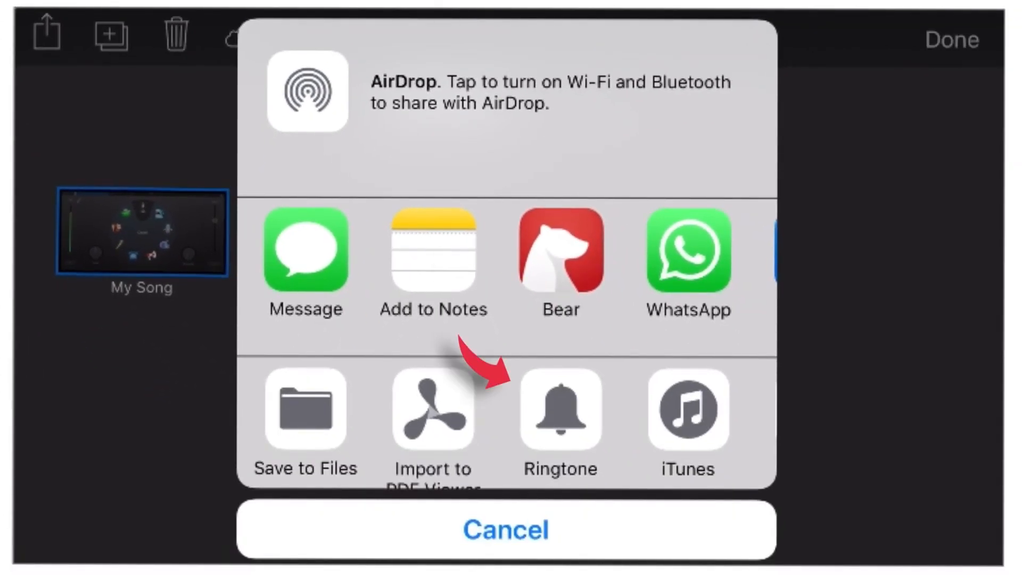
- Choose Ringtone export for My Song and show the Your Ringtones list
left_click(504, 530)
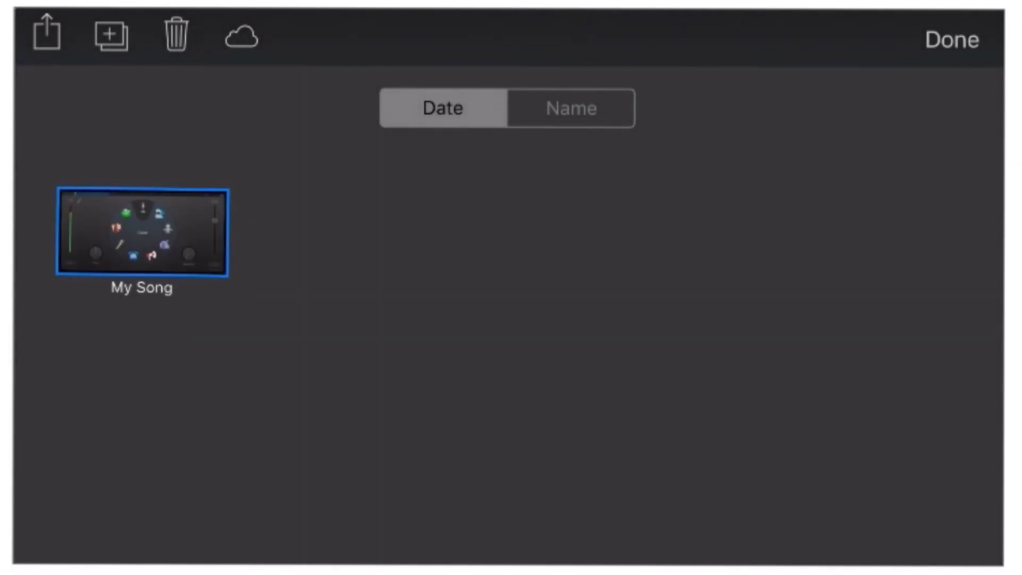
left_click(46, 34)
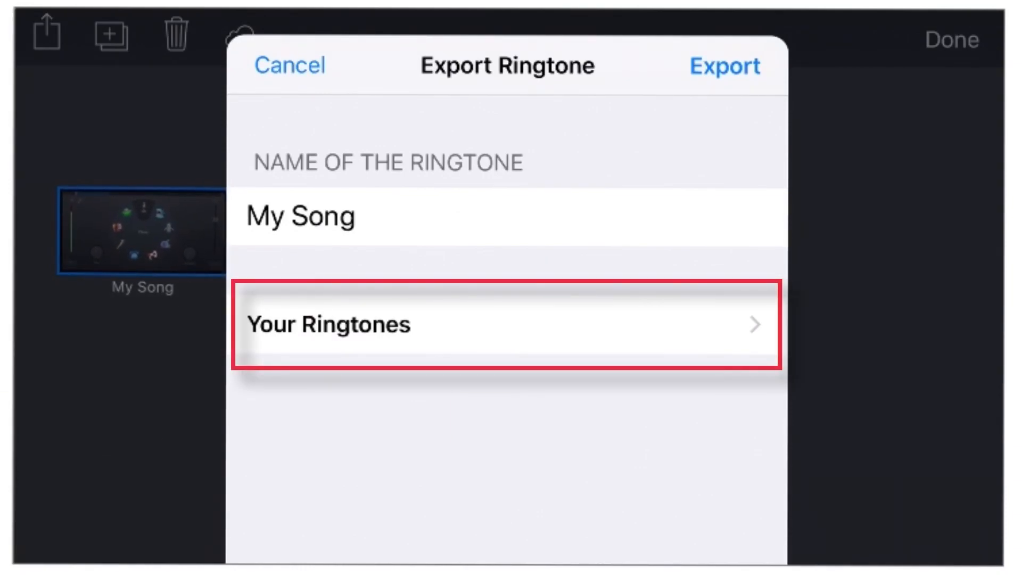
left_click(501, 324)
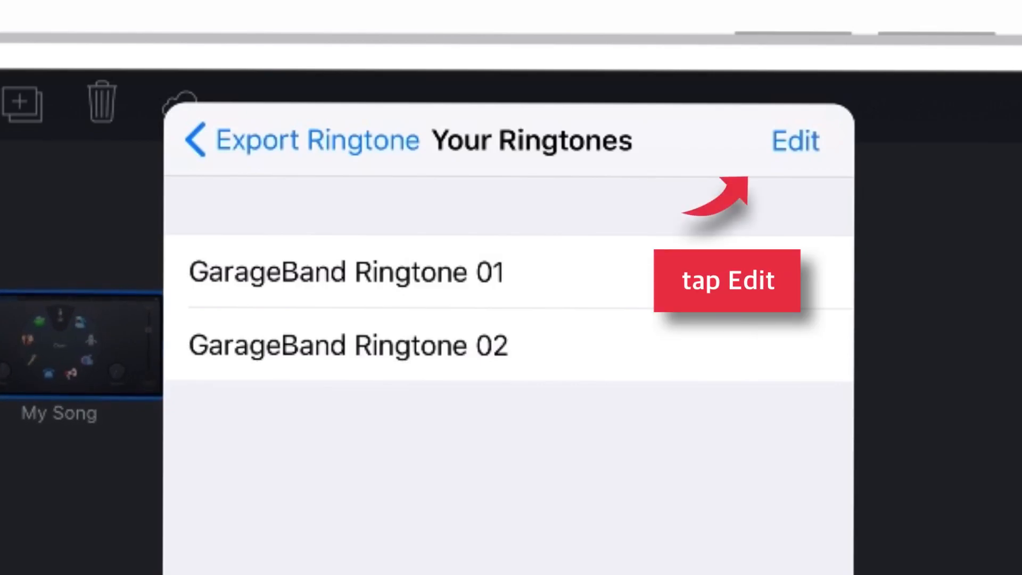
- Delete GarageBand Ringtone 01 from the Your Ringtones list via Edit mode
left_click(795, 141)
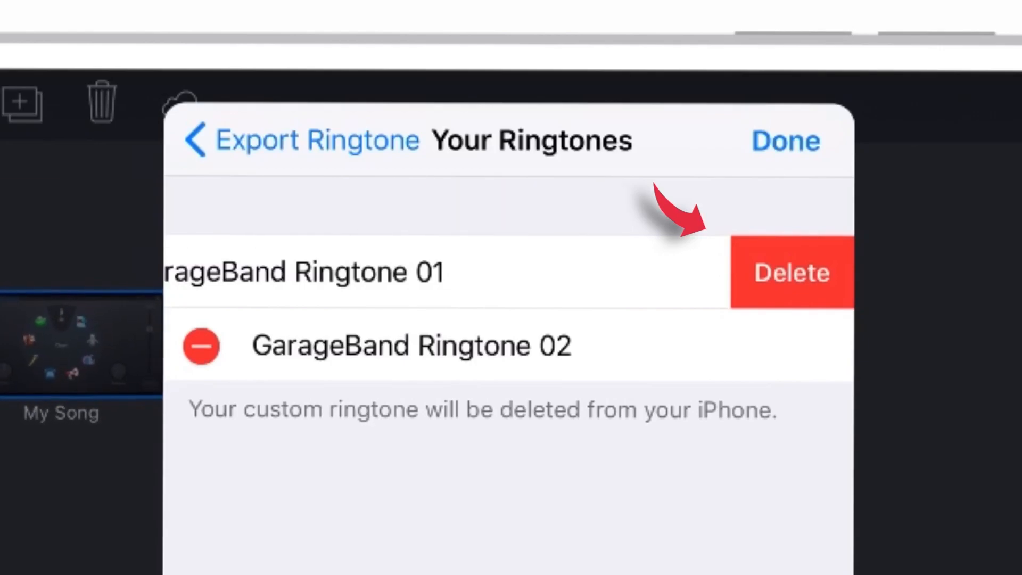
left_click(791, 271)
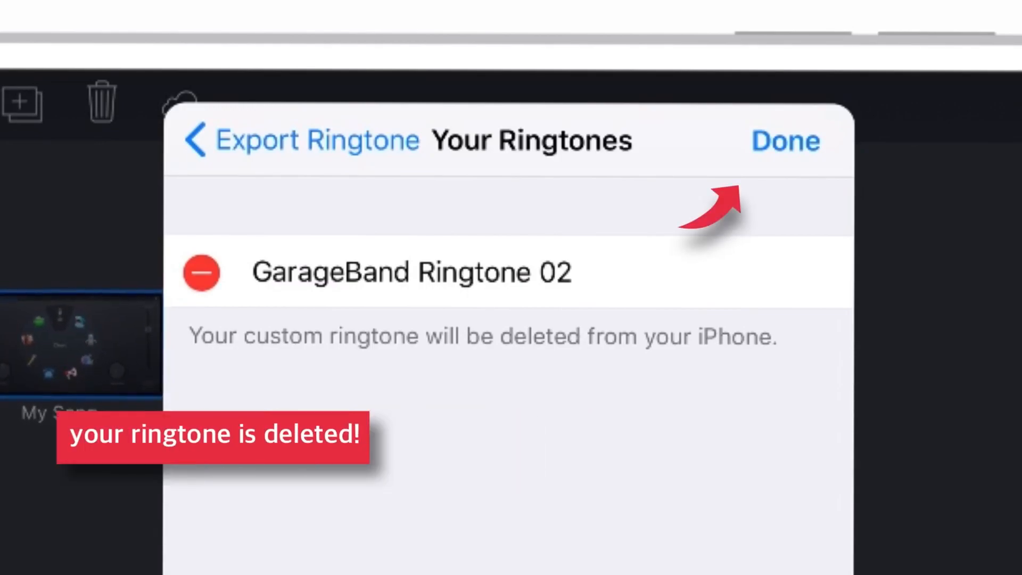
left_click(785, 141)
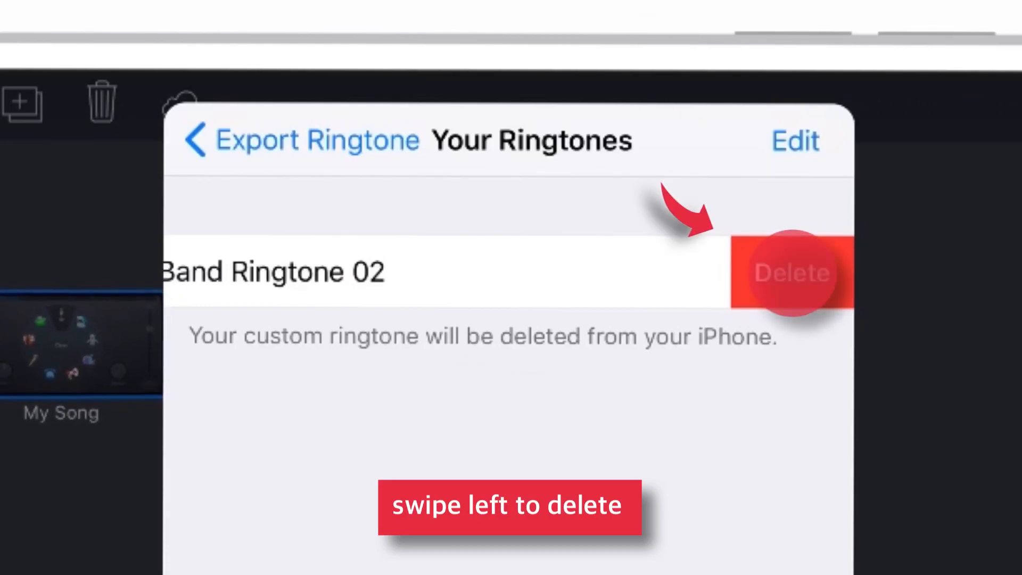
- Delete GarageBand Ringtone 02, then cancel the ringtone export back to the song browser
left_click(792, 271)
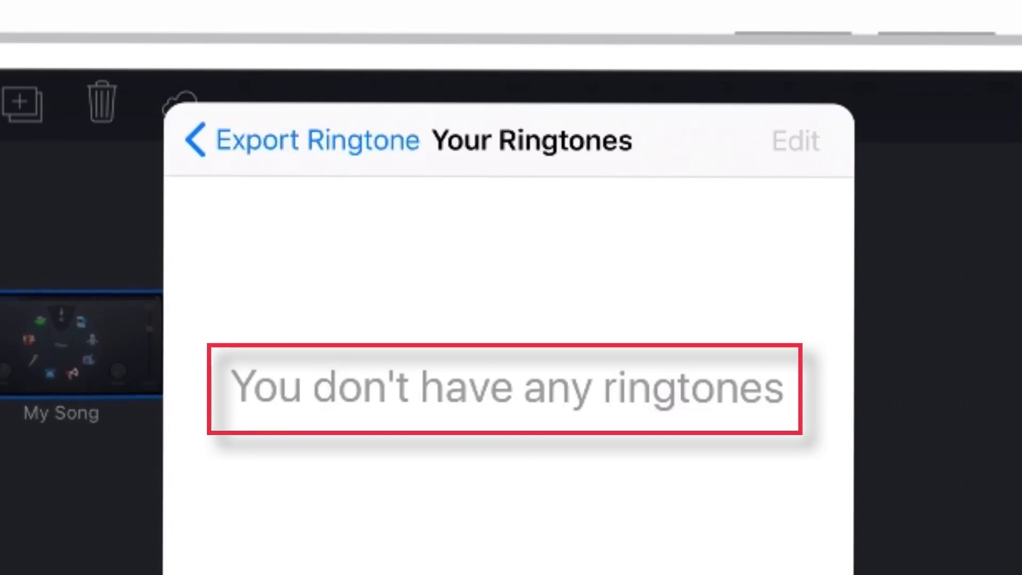
left_click(203, 140)
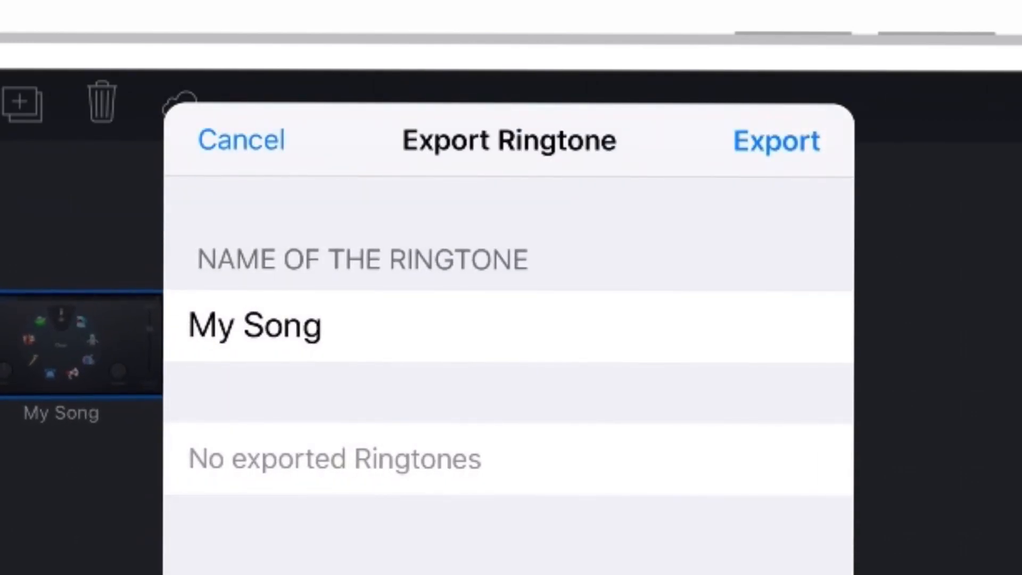
left_click(241, 140)
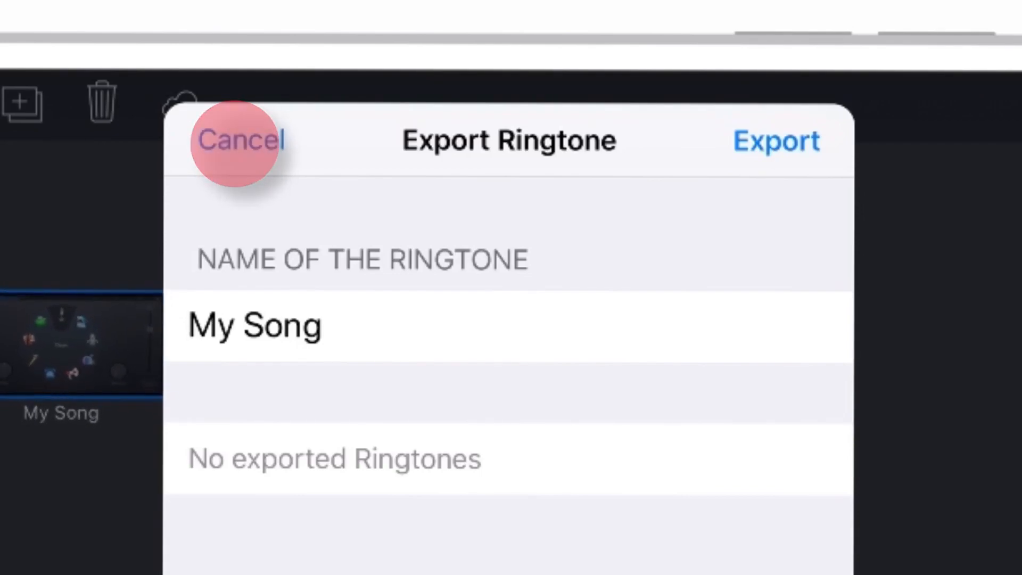
left_click(241, 138)
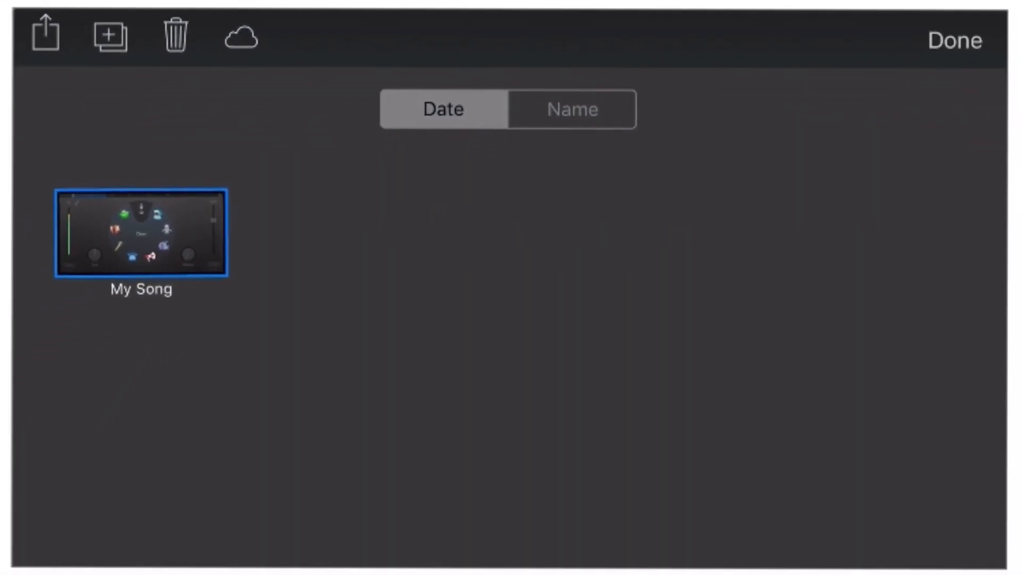
- Show the phone's ringtone list in Settings and scroll through the remaining tones
left_click(955, 39)
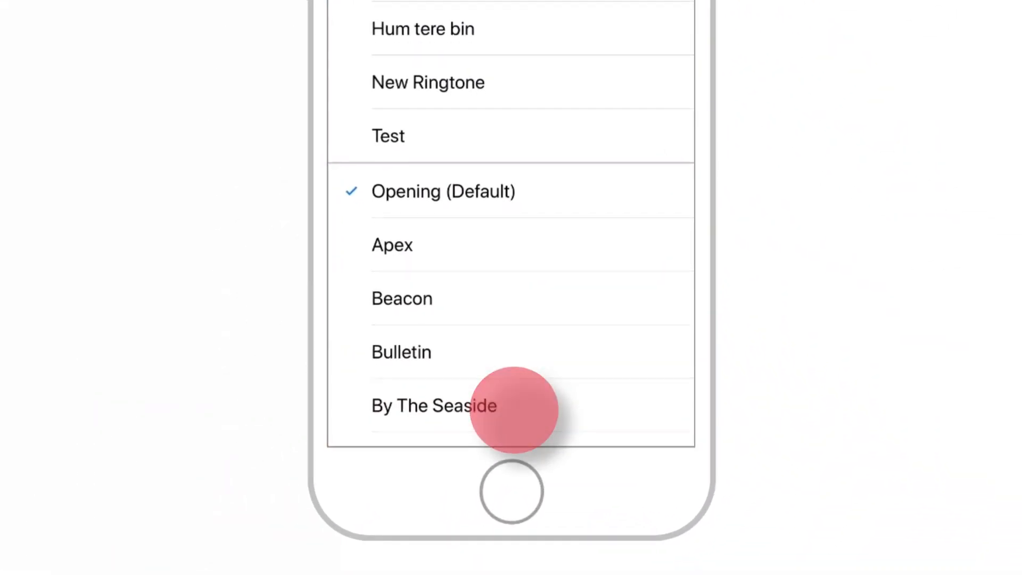
scroll("down", 3)
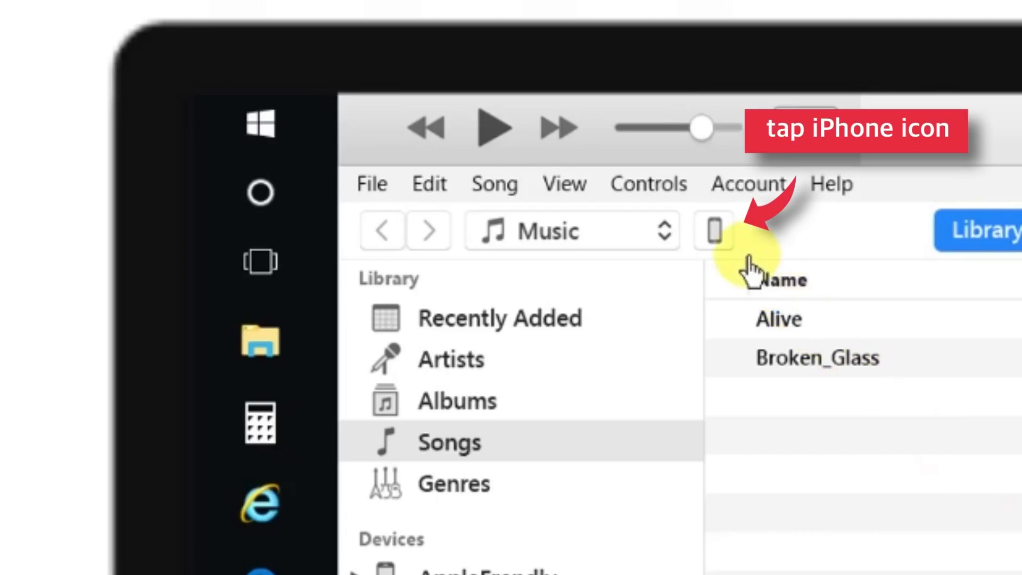
- Open the connected iPhone in iTunes and show its Tones sync page
left_click(712, 231)
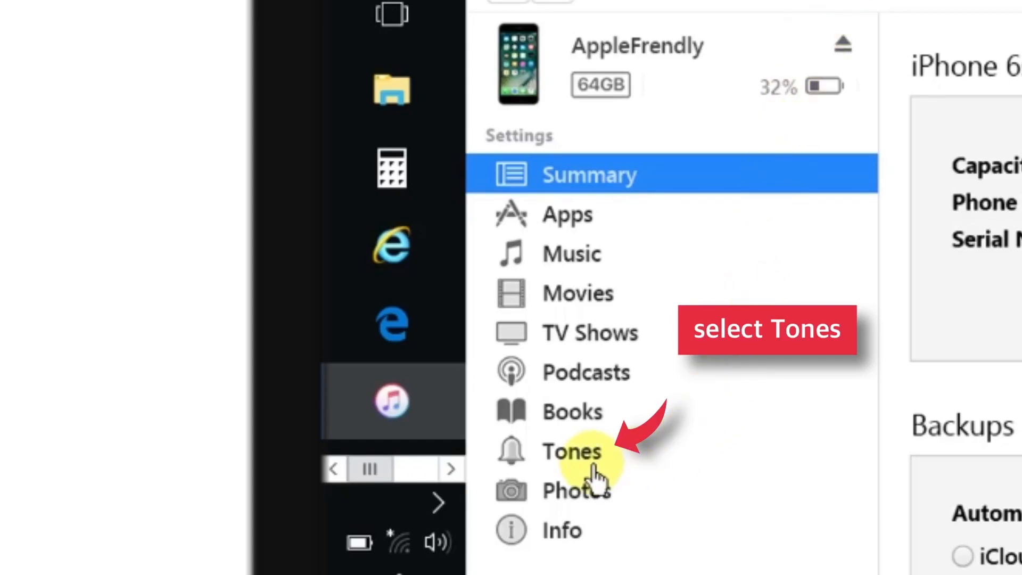
left_click(571, 451)
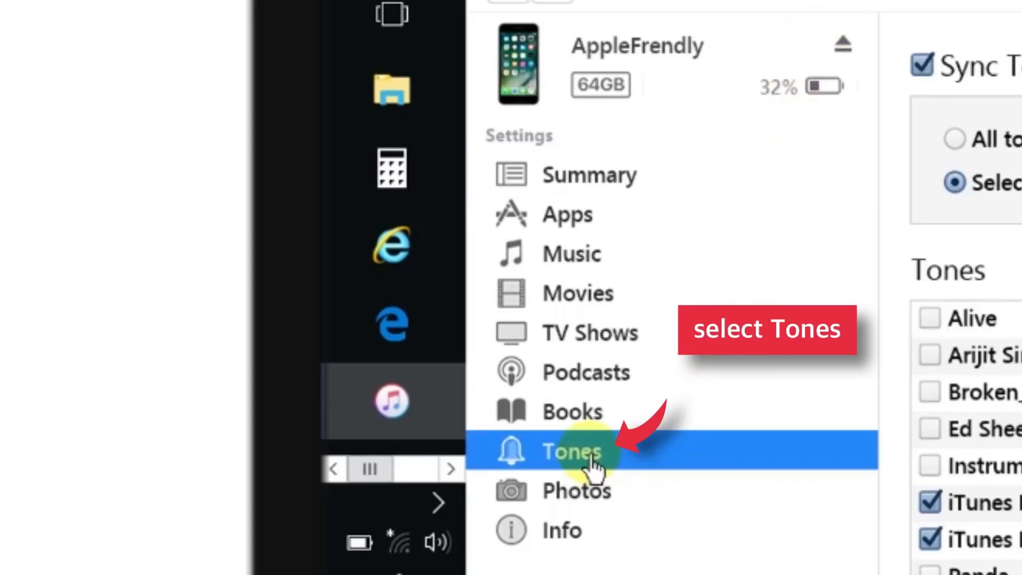
left_click(571, 452)
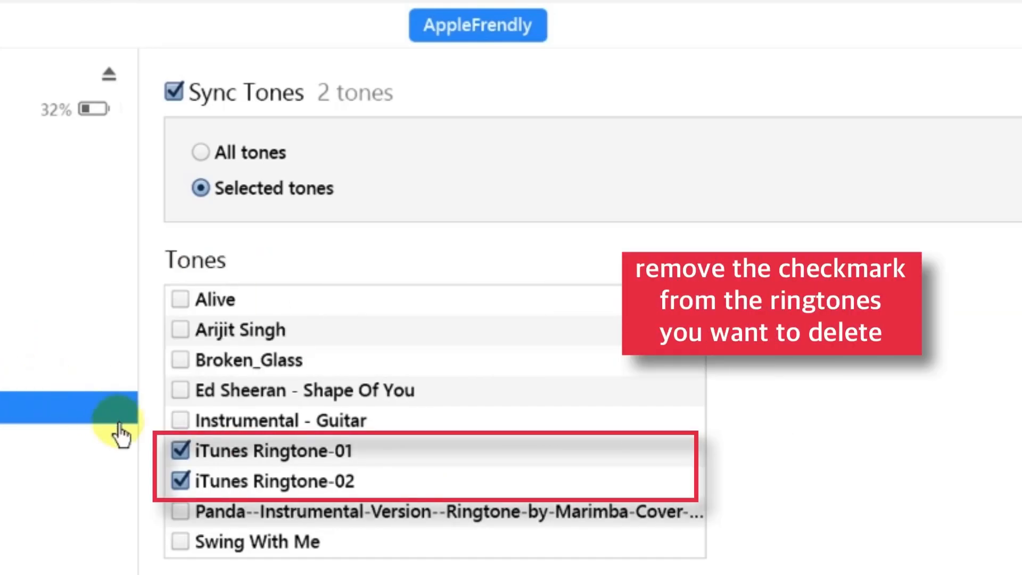
- Uncheck iTunes Ringtone-01 and iTunes Ringtone-02 and apply the sync change to the iPhone
left_click(181, 451)
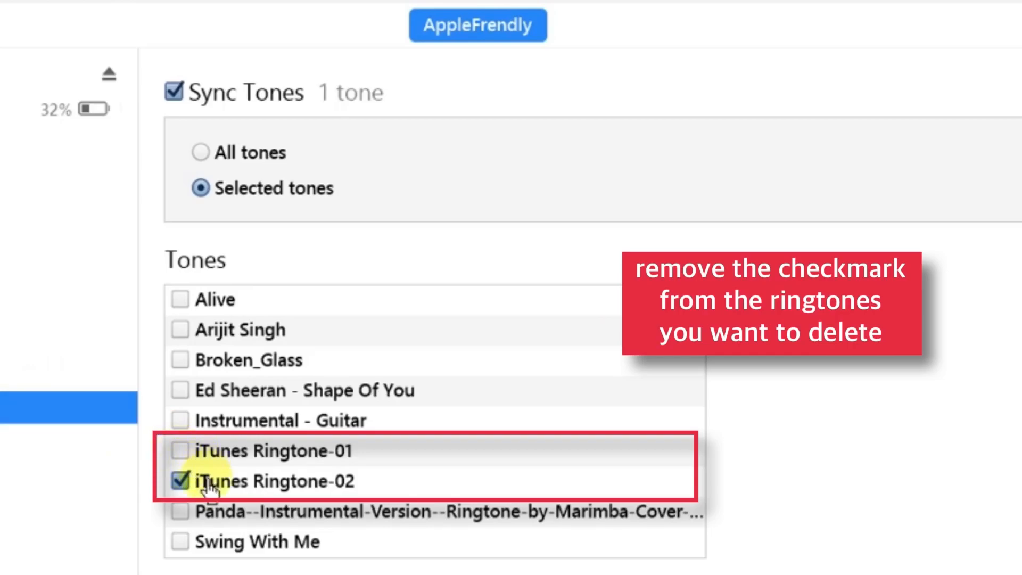
left_click(181, 481)
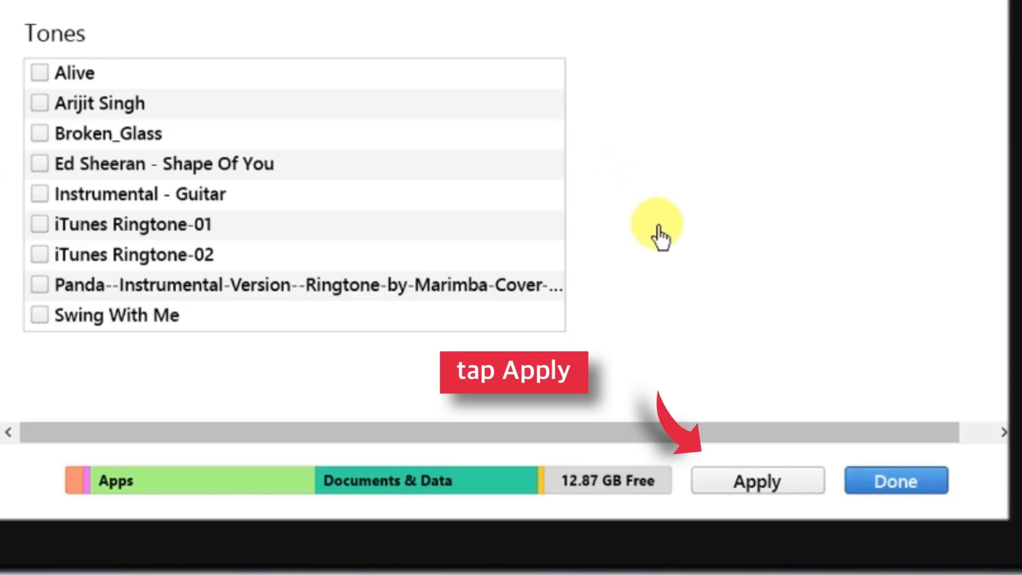
left_click(756, 481)
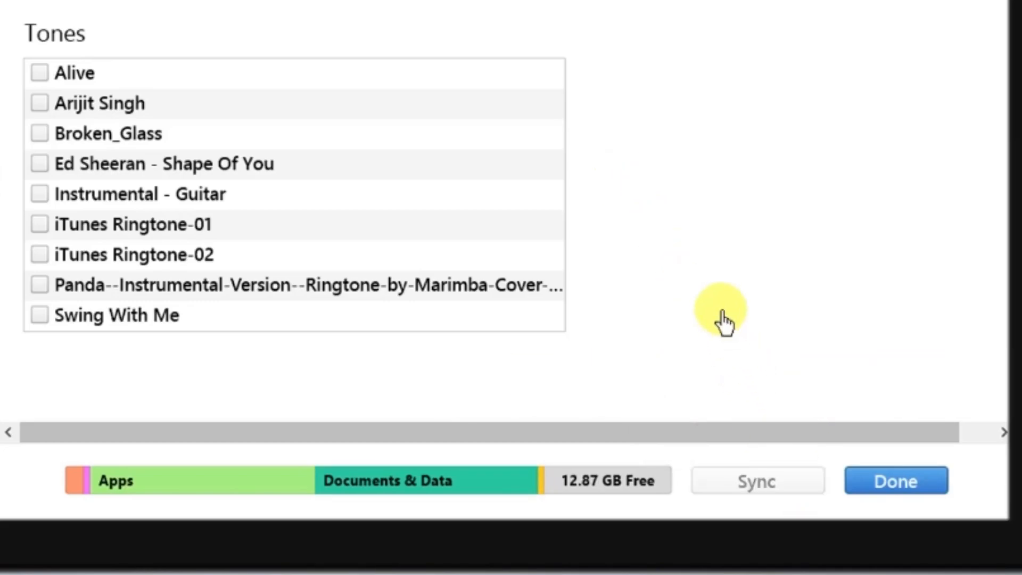
left_click(895, 481)
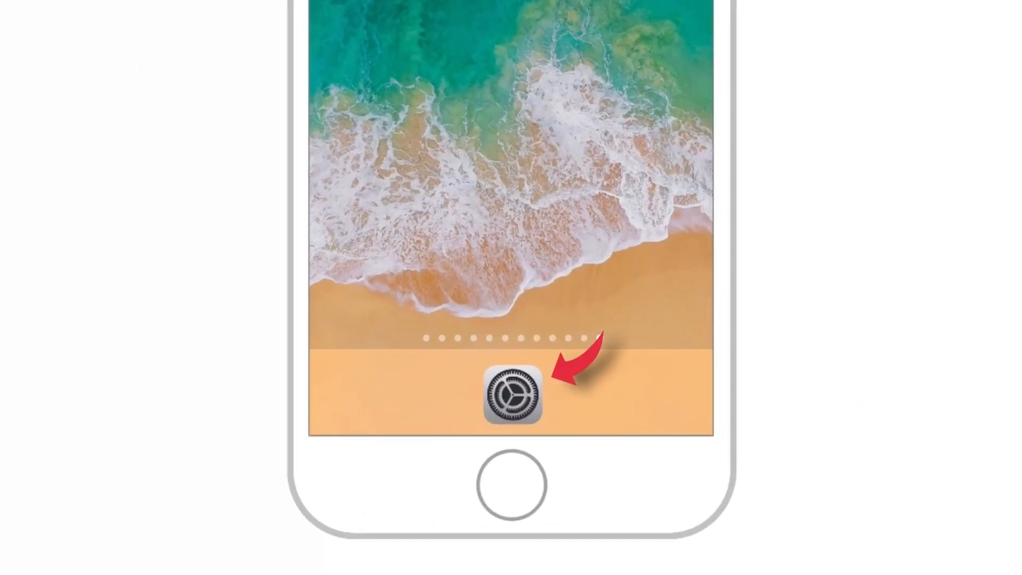
- Open Settings on the phone to view the ringtone list confirming custom tones are gone
left_click(510, 391)
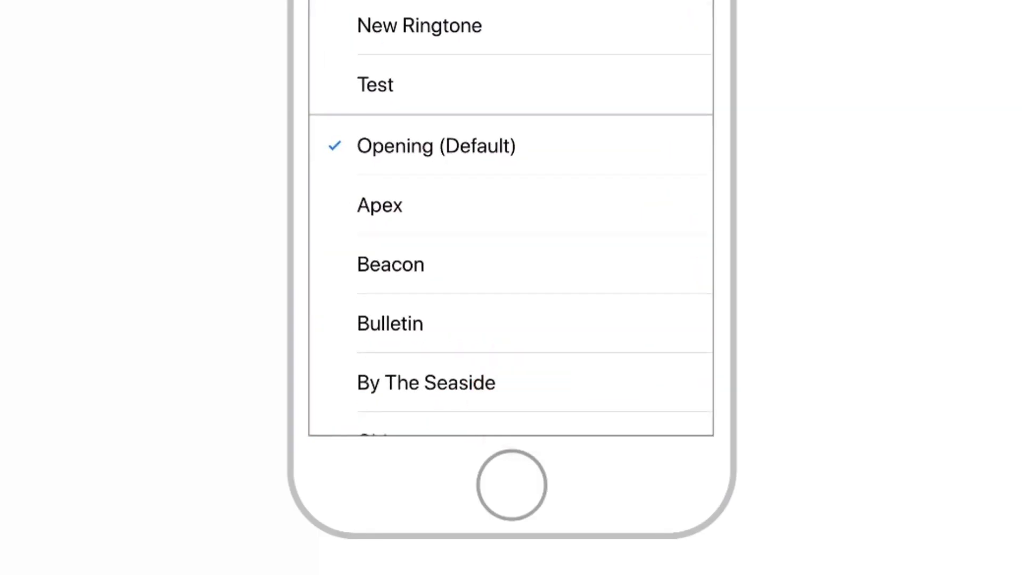